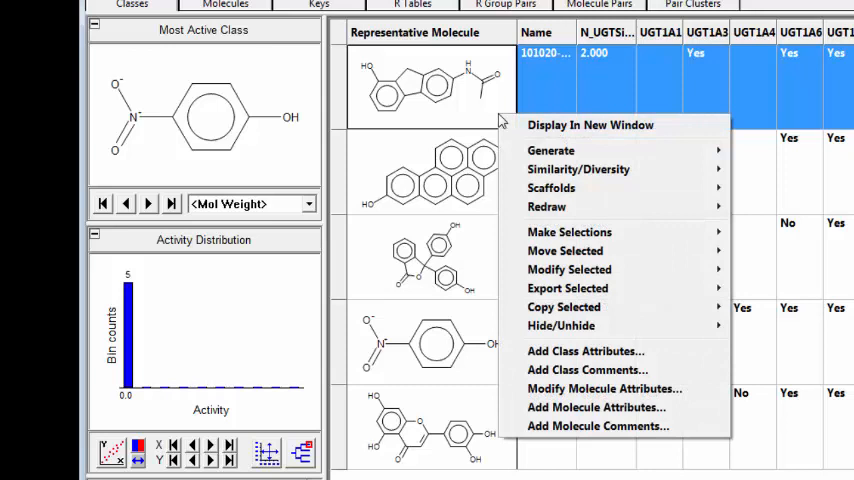
mouse_move(569, 269)
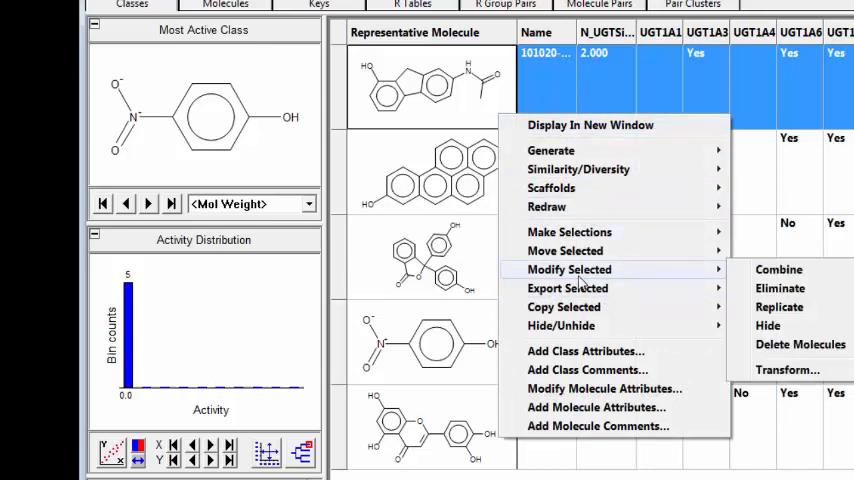
mouse_move(762, 328)
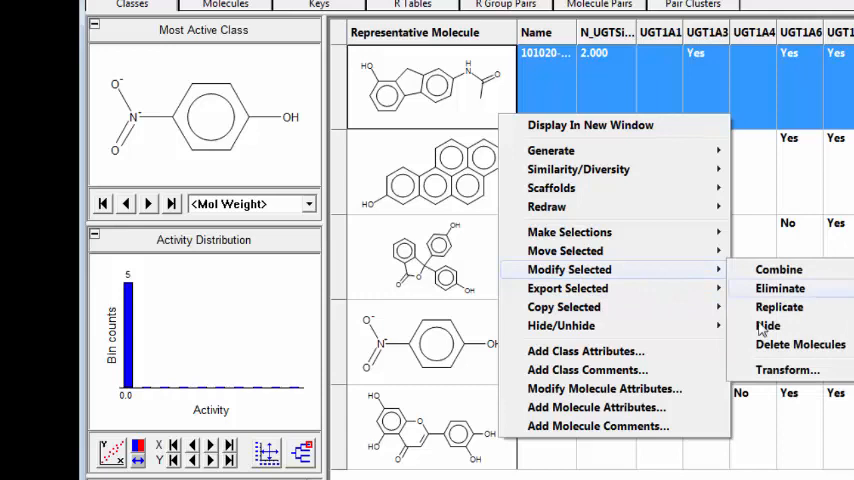
- Open the Transform molecules dialog for the selected molecule row via Modify Selected > Transform
click(787, 369)
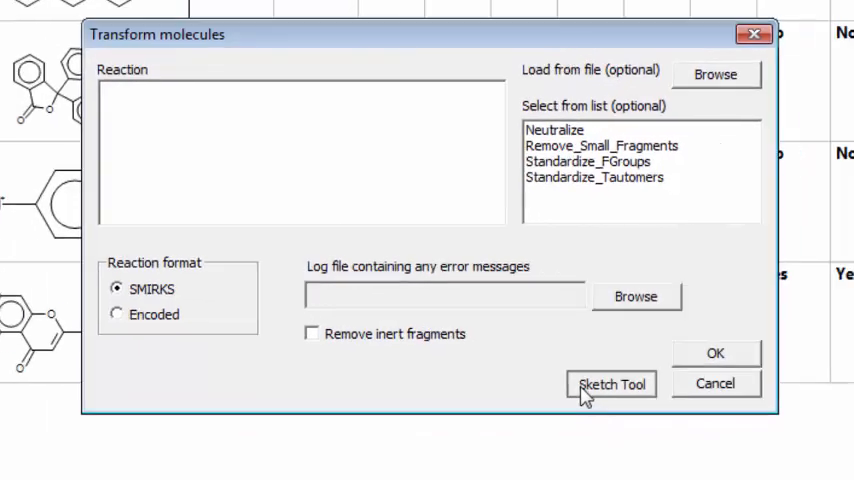
- Sketch a short carbon chain ending in O–H, with an aromatic end bond
click(611, 384)
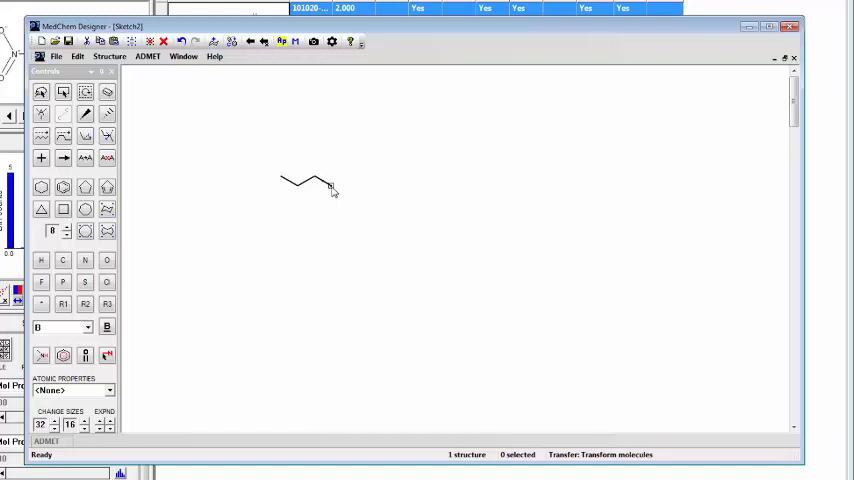
click(331, 186)
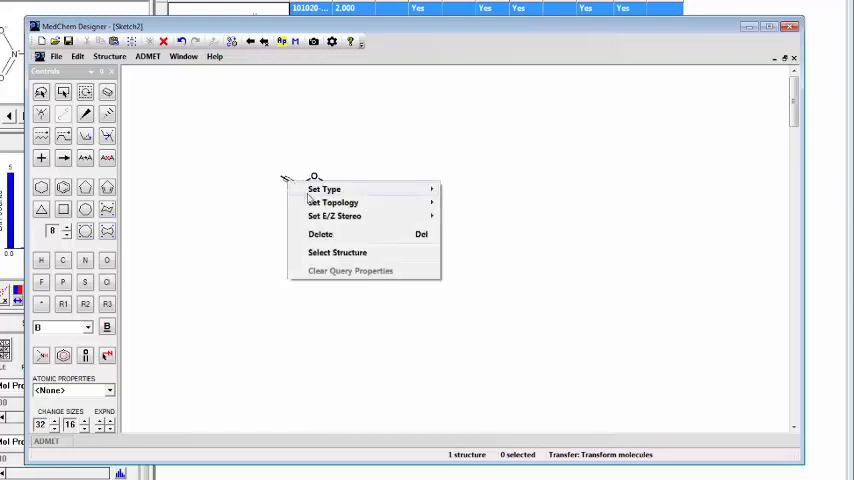
click(324, 189)
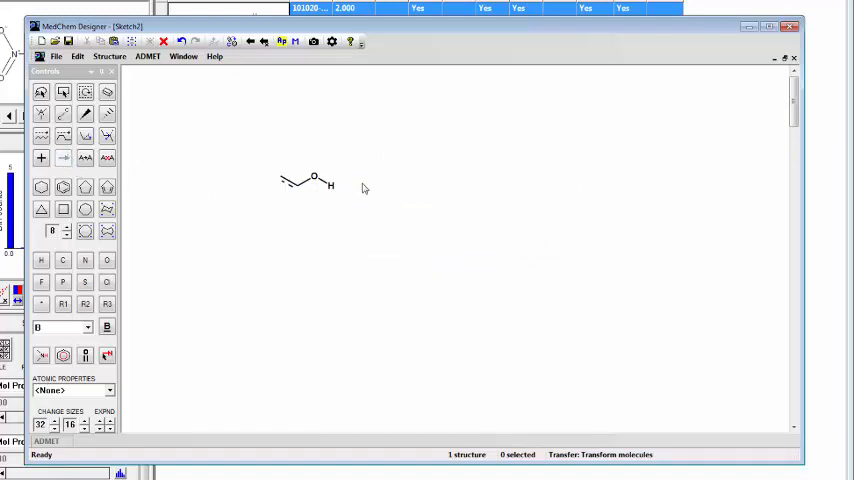
- Draw the reaction arrow and a product chain with an O–CH3 ether, adjusting its end bond
drag(362, 183, 400, 182)
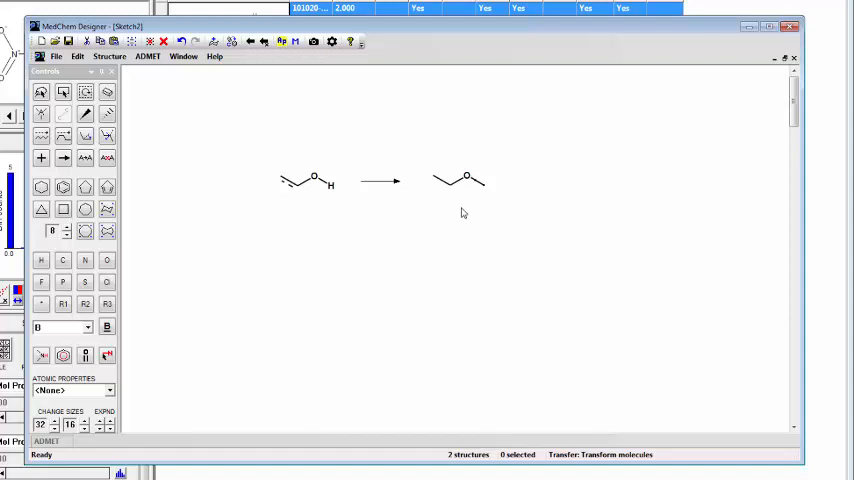
mouse_move(440, 181)
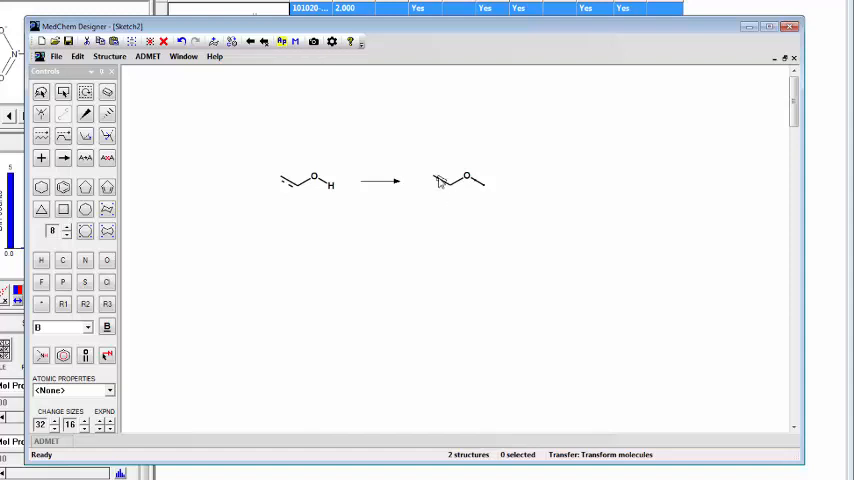
right_click(438, 181)
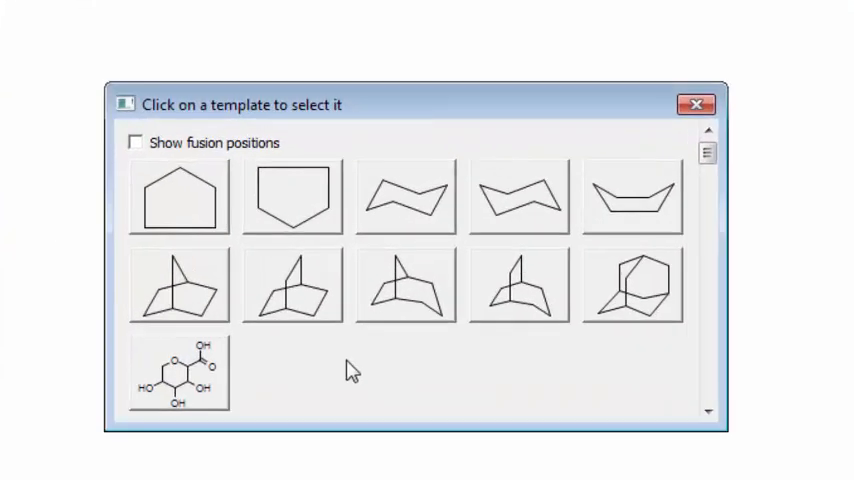
mouse_move(215, 418)
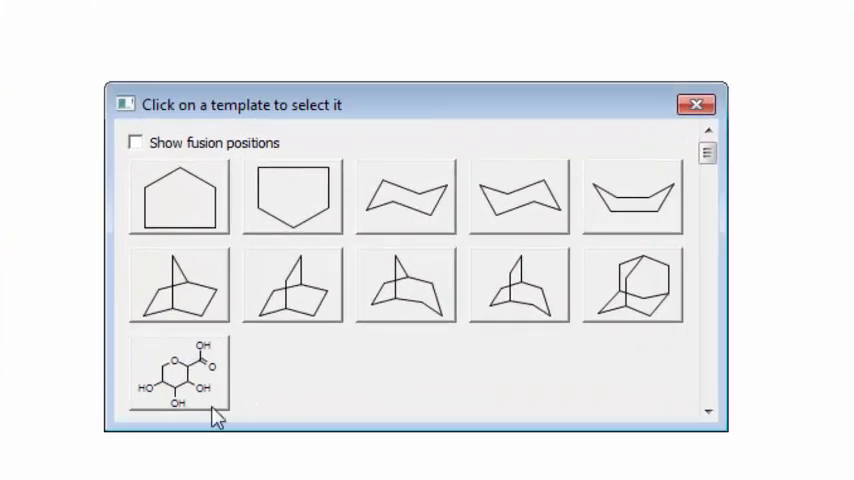
- Place the glucuronic acid ring template on the product's terminal oxygen
click(178, 375)
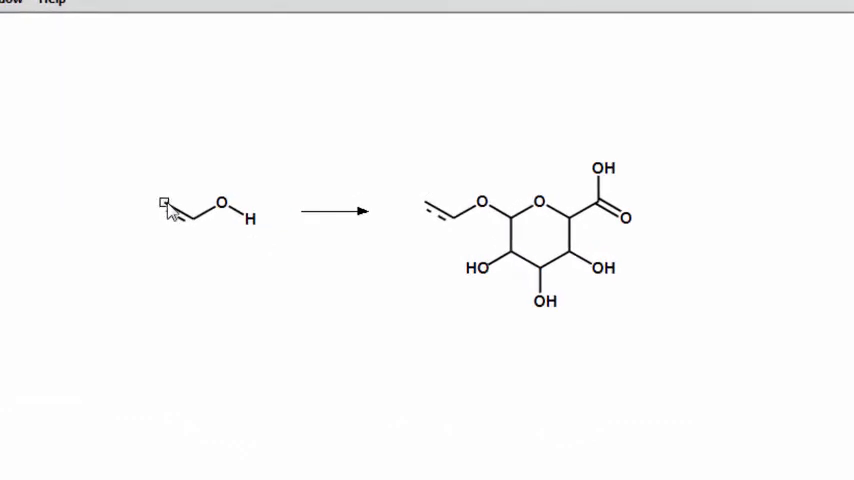
- Map reactant atoms 1–3 to their counterparts in the glucuronide product
drag(164, 202, 425, 208)
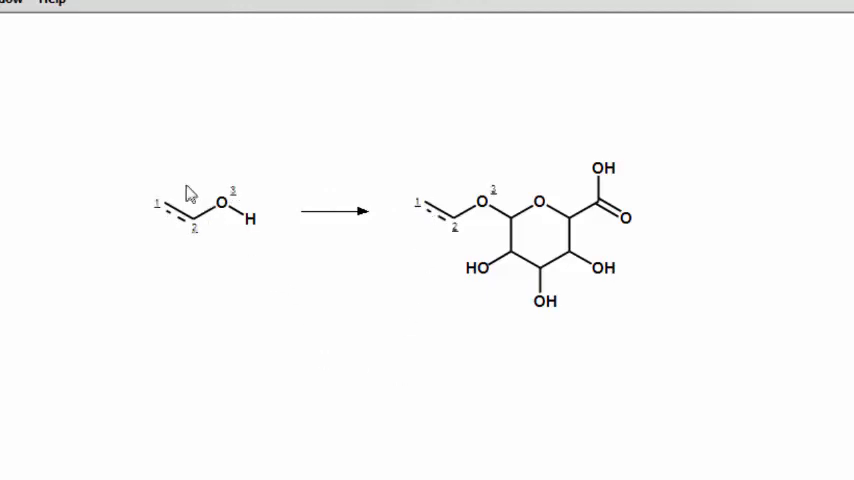
mouse_move(205, 250)
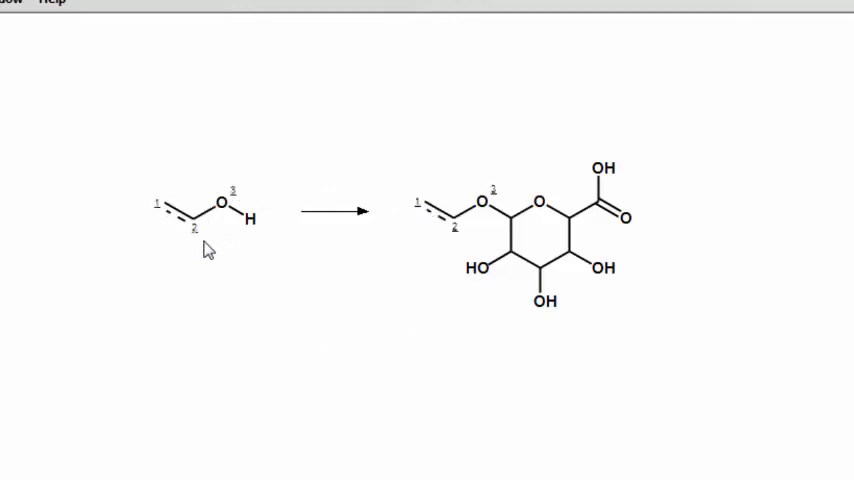
mouse_move(500, 370)
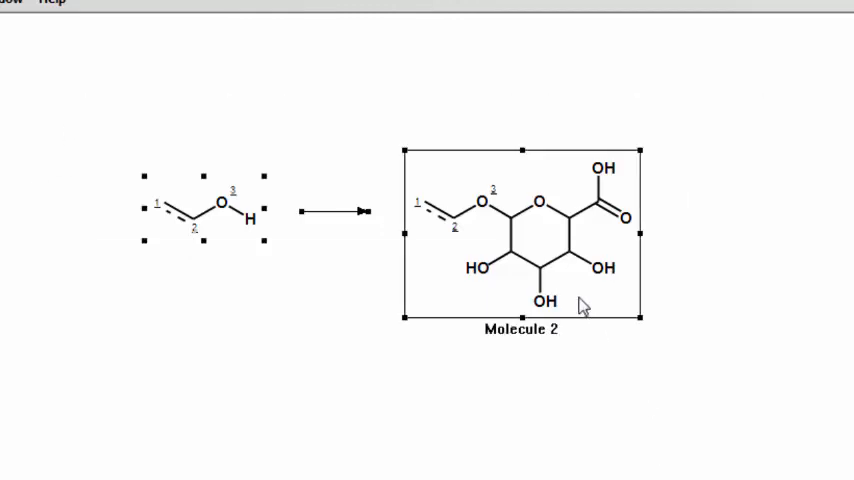
- Export the reaction as a CRF file named 'ArOH-glucuronidation'
right_click(583, 305)
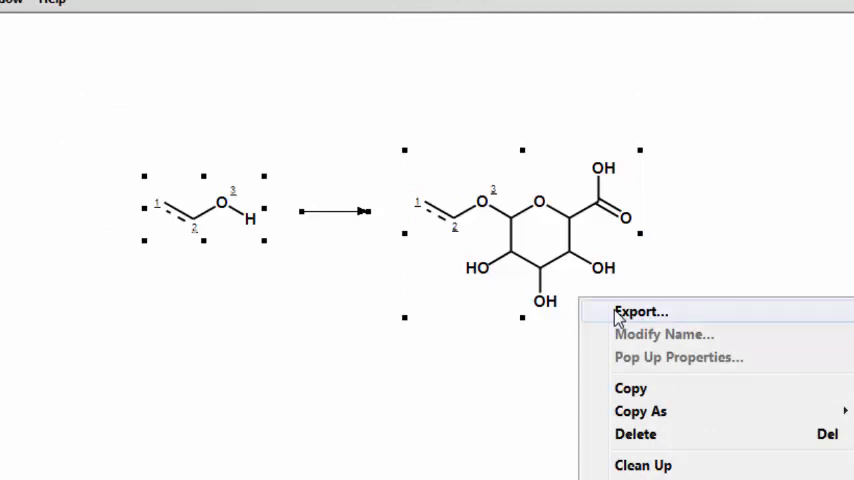
click(641, 311)
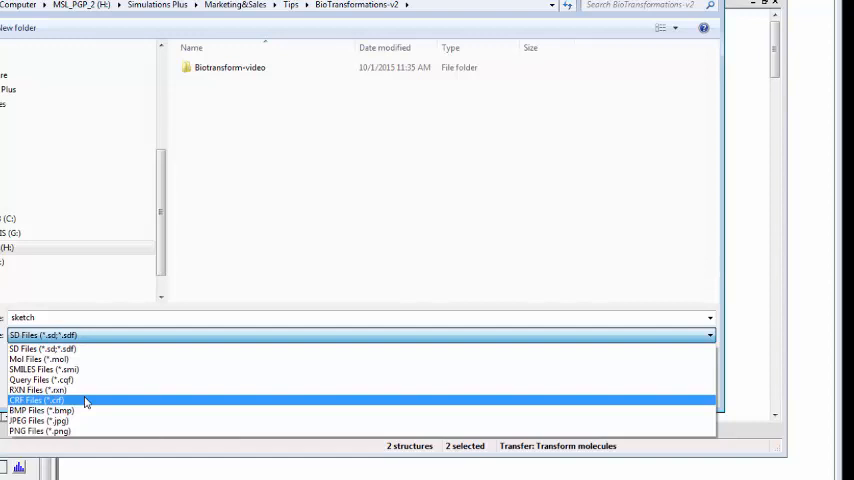
click(40, 400)
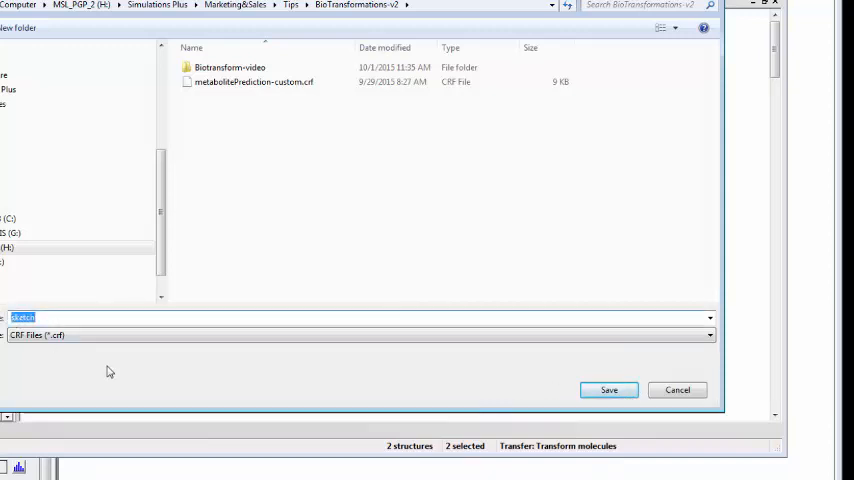
text(ArOH-glucuronidation)
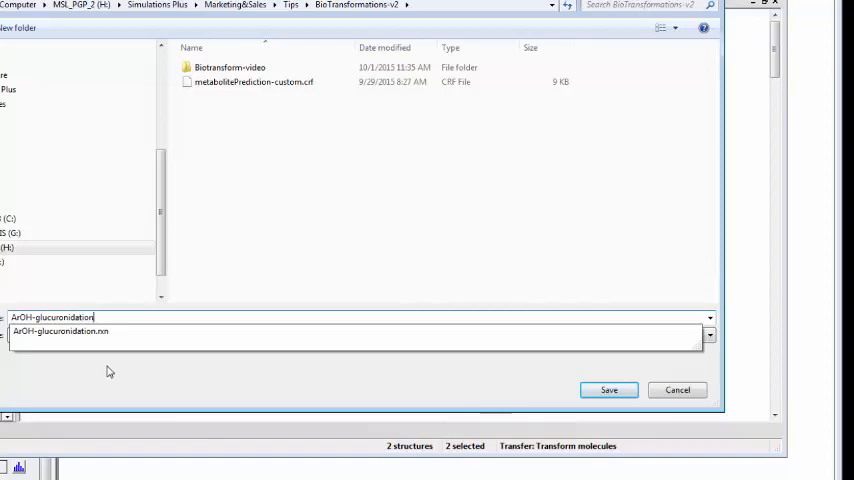
click(609, 390)
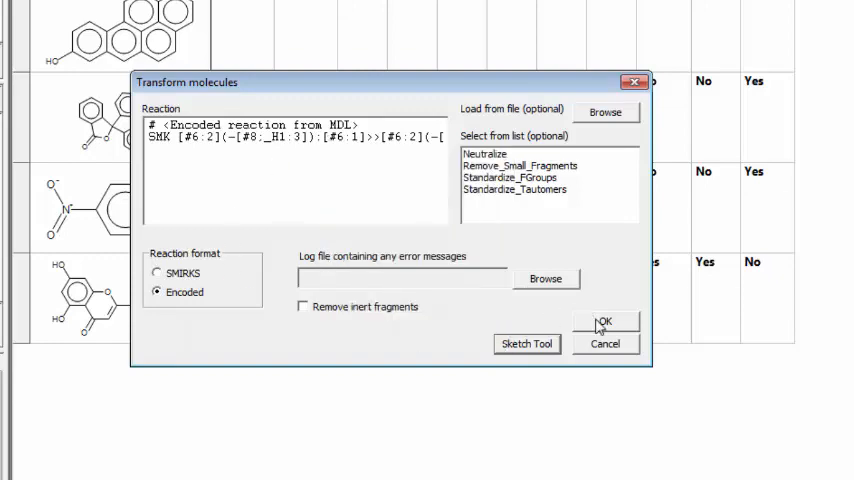
- Confirm the Transform molecules dialog holding the encoded glucuronidation reaction
click(604, 321)
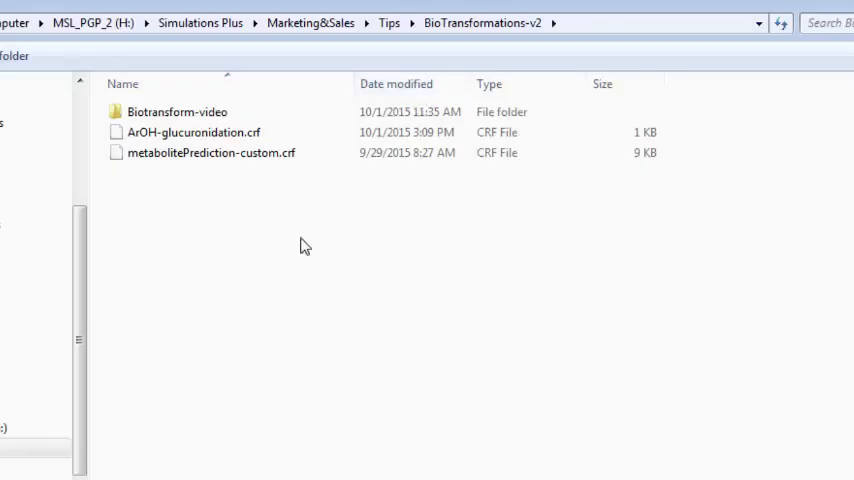
- Run the reaction on the classes, removing duplicate products and listing results in a new window
click(193, 132)
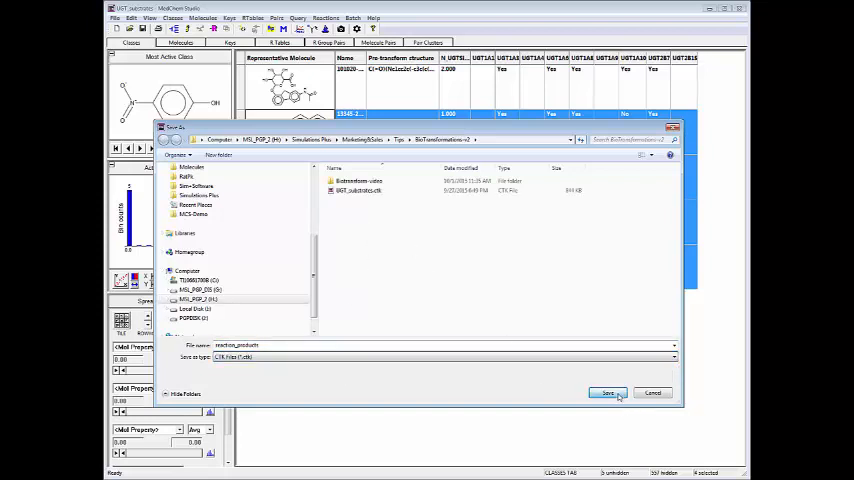
click(608, 392)
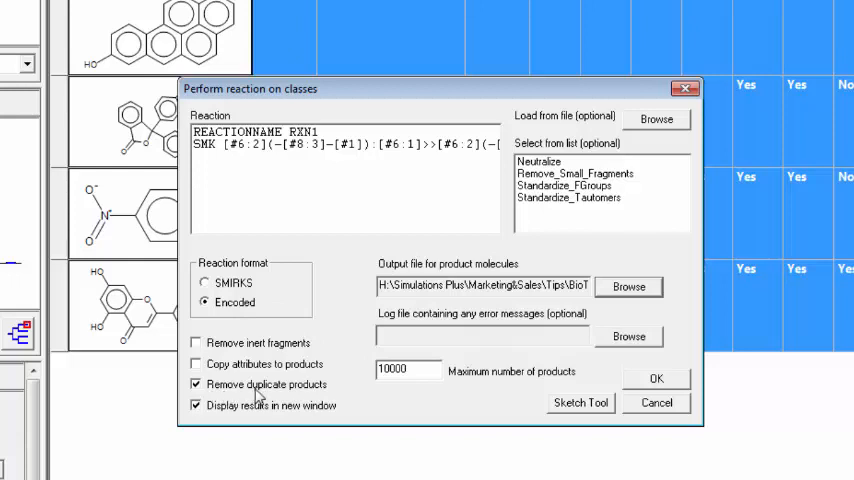
mouse_move(267, 384)
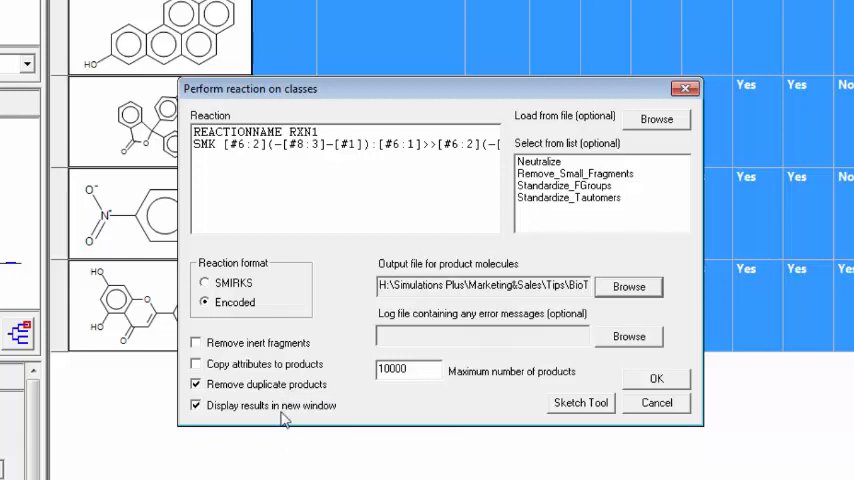
mouse_move(283, 405)
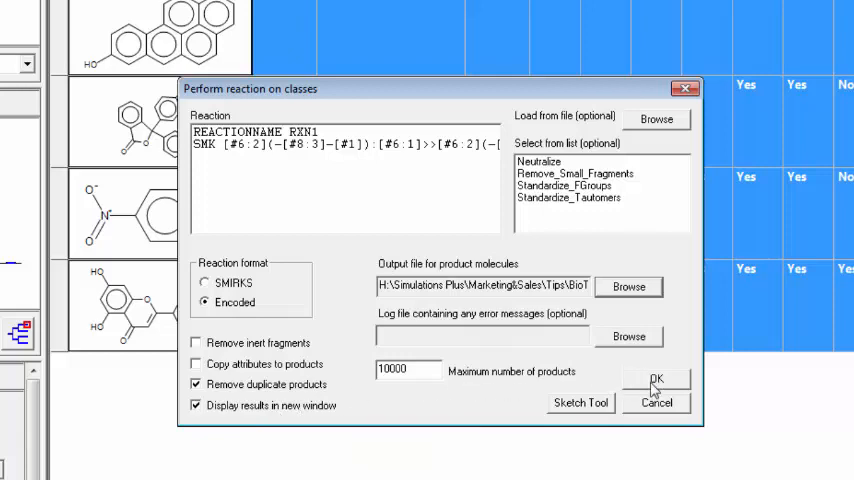
click(656, 381)
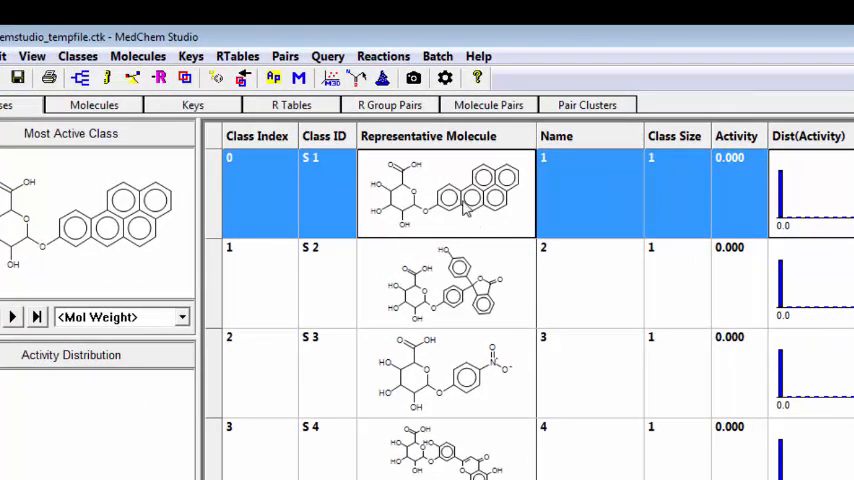
mouse_move(490, 300)
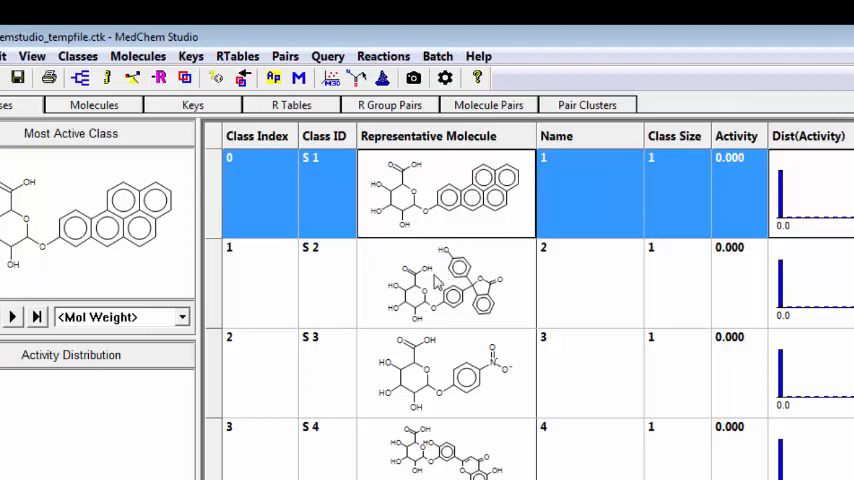
mouse_move(450, 338)
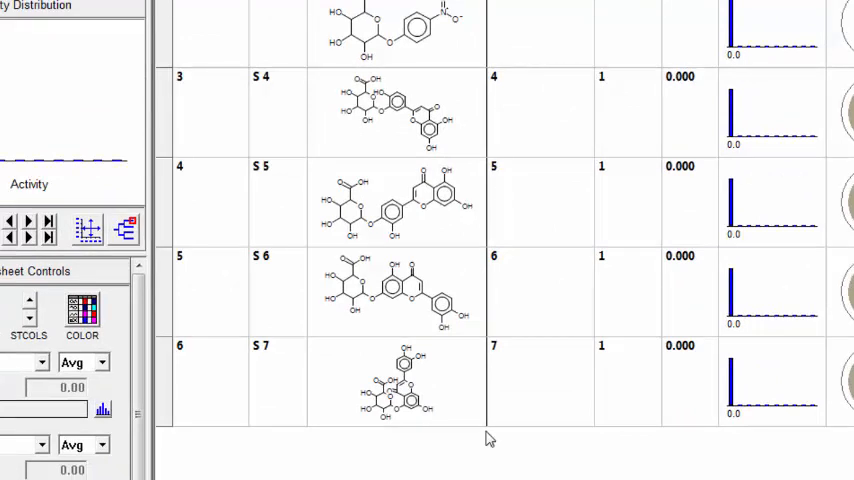
mouse_move(458, 186)
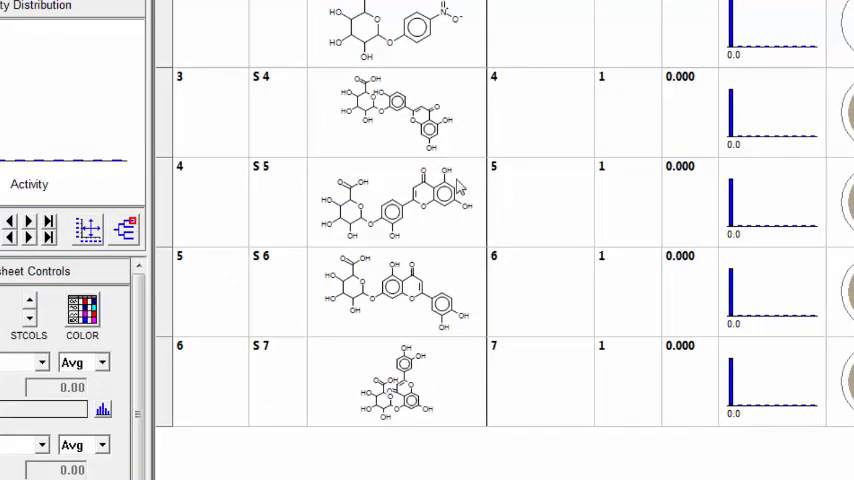
mouse_move(415, 265)
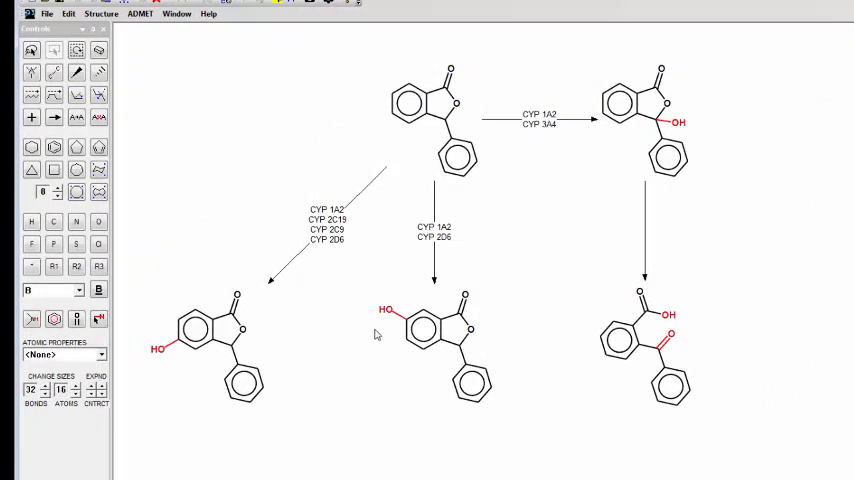
mouse_move(184, 363)
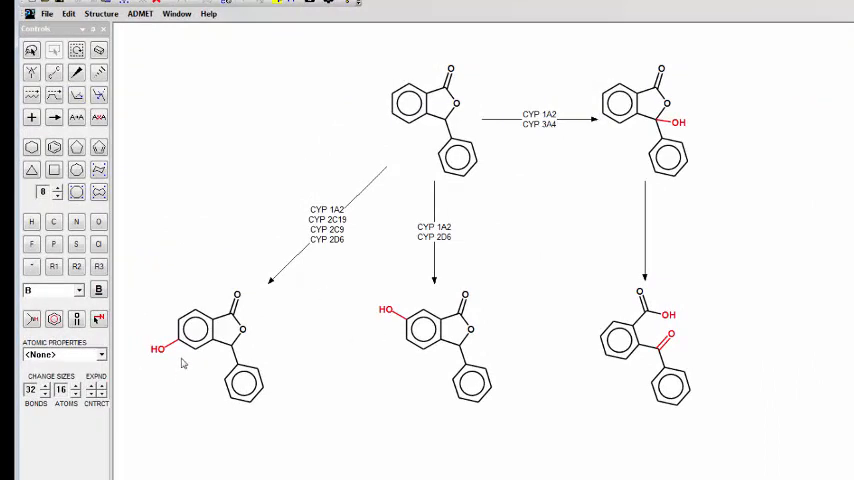
mouse_move(450, 388)
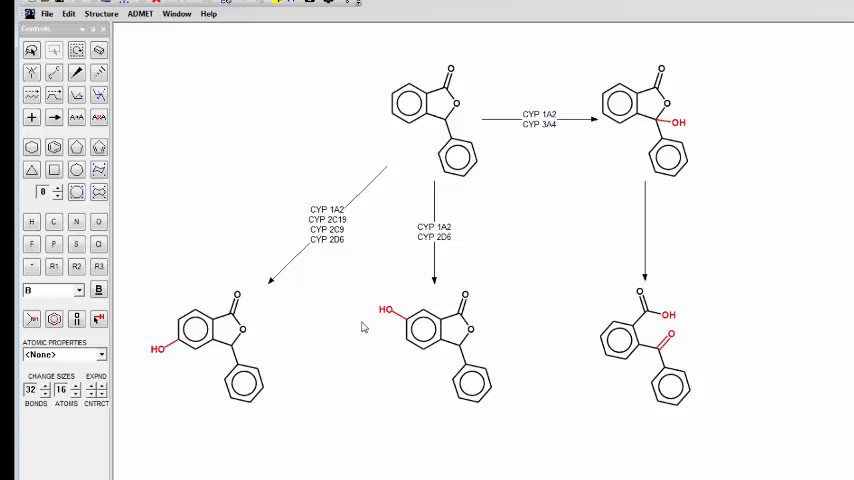
mouse_move(389, 324)
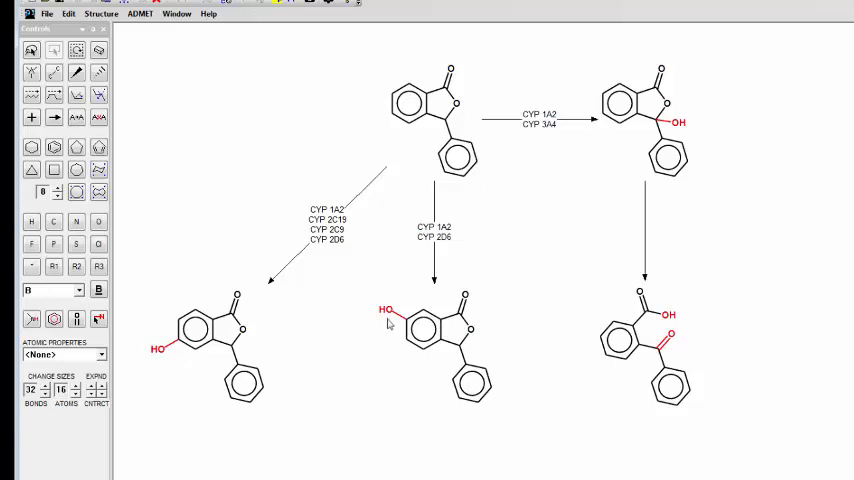
mouse_move(377, 420)
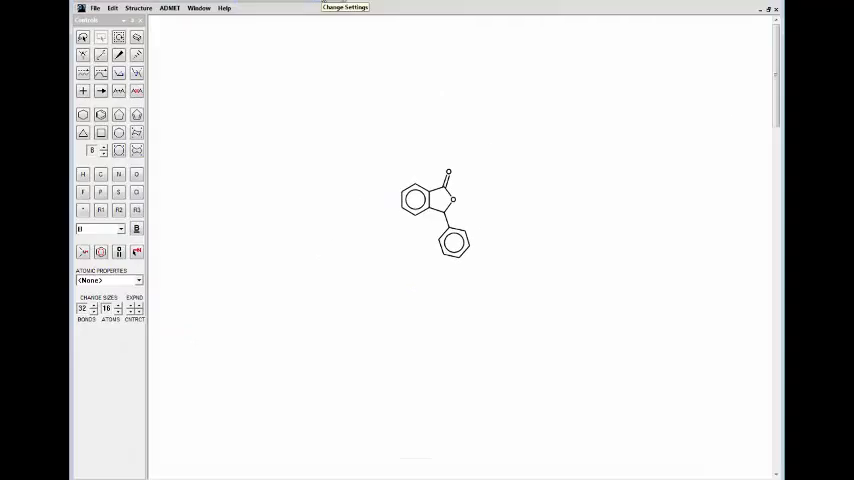
- Browse for a transform rules file under Metabolites > Advanced settings
click(345, 7)
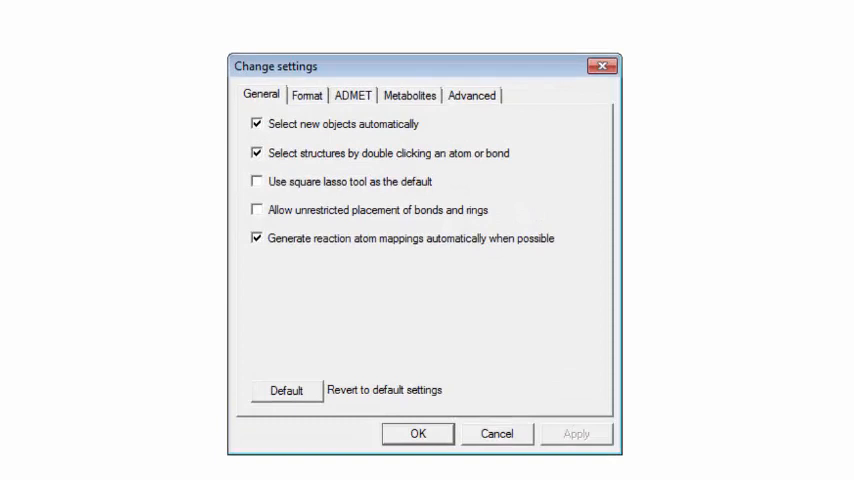
mouse_move(480, 153)
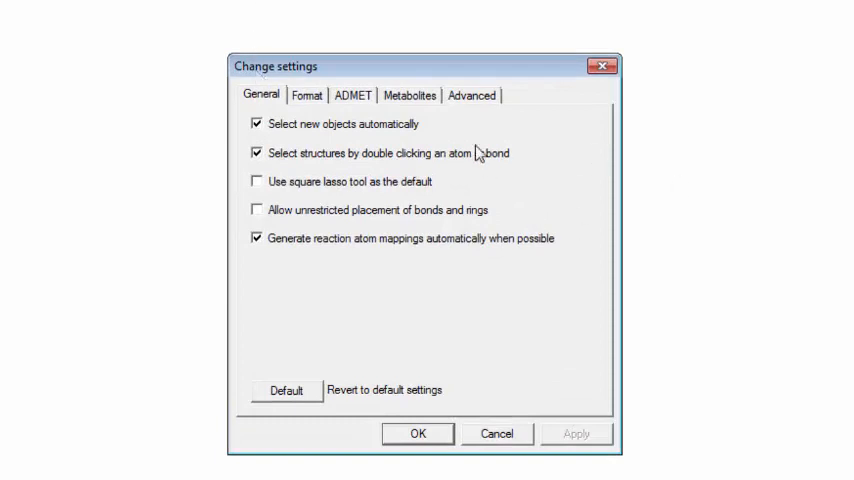
click(409, 95)
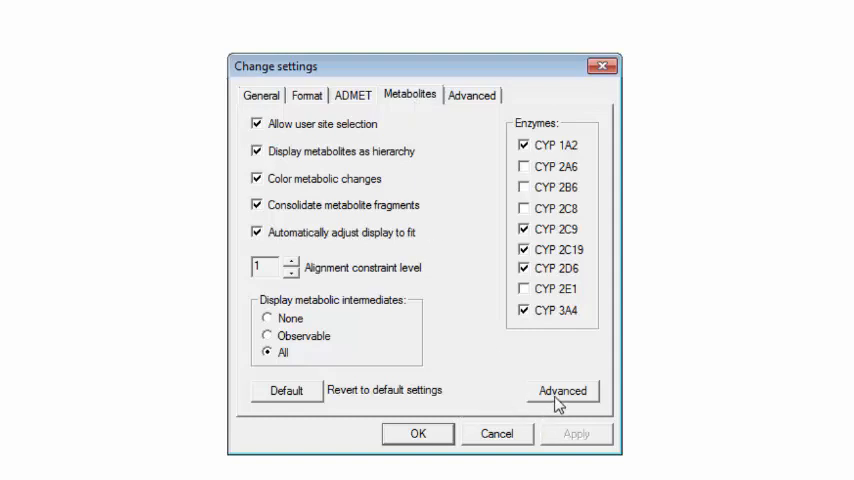
click(562, 390)
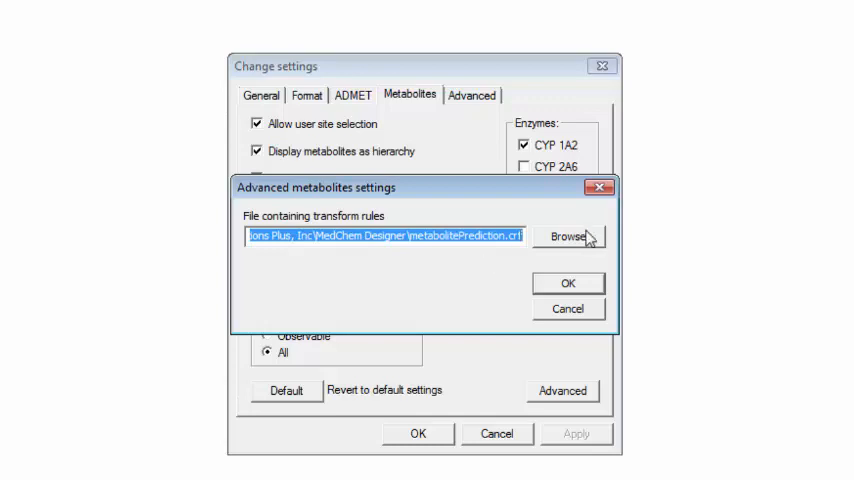
click(567, 237)
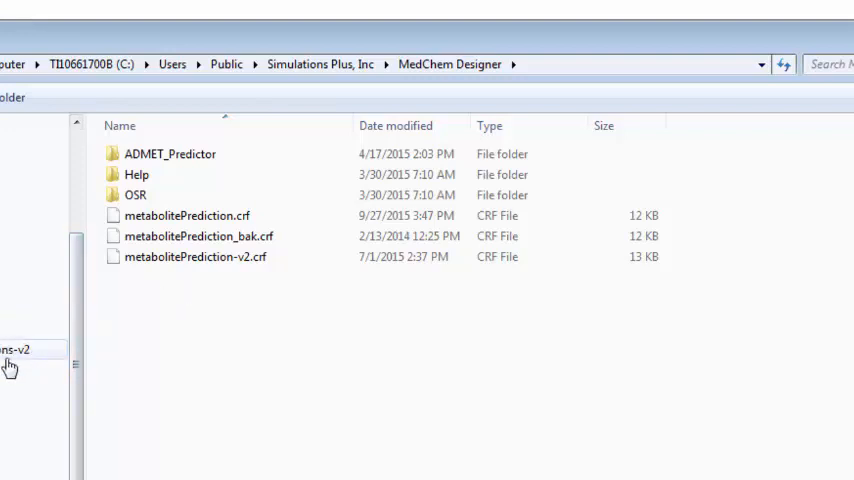
- Choose metabolitePrediction-custom.crf from the BioTransformations-v2 folder as the rules file
click(15, 349)
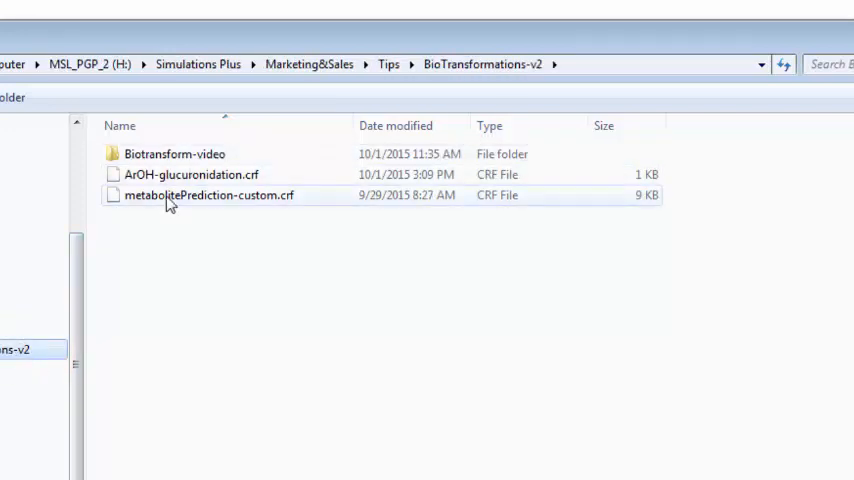
mouse_move(170, 195)
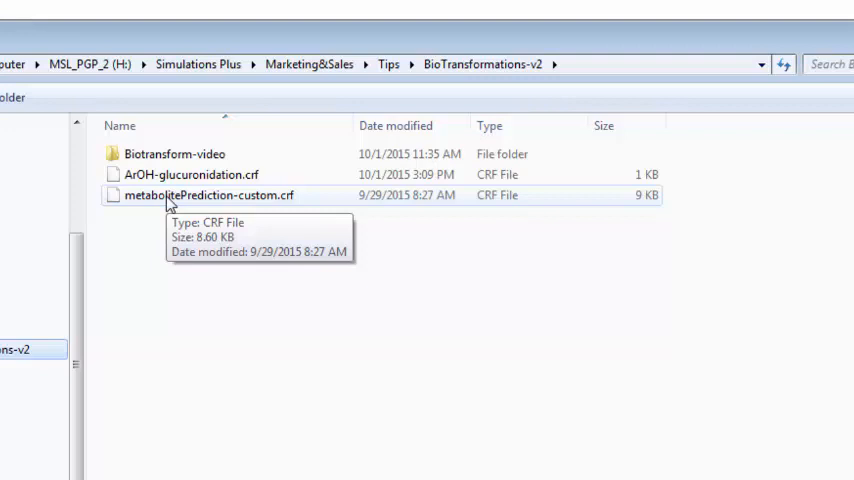
click(210, 195)
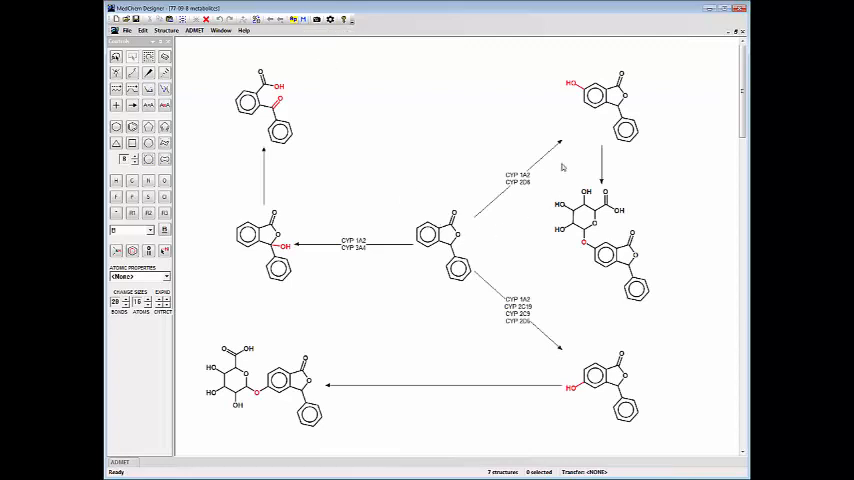
mouse_move(557, 242)
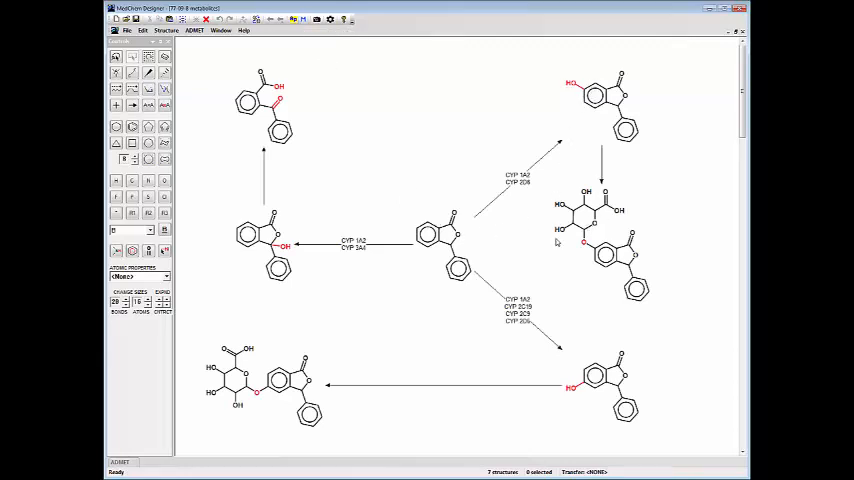